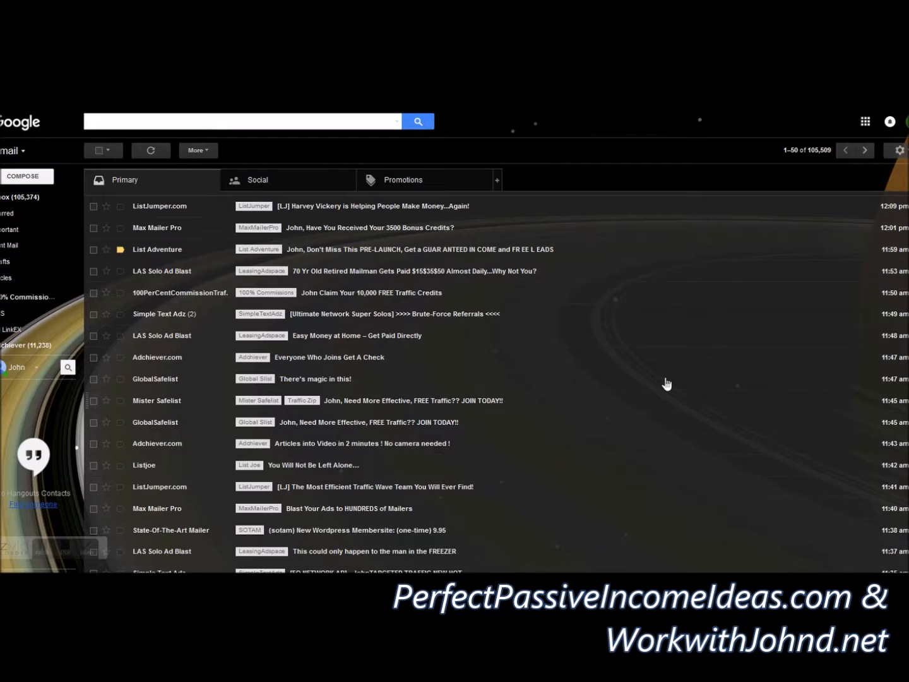
{"action": "mouse_move", "coordinate": [554, 286]}
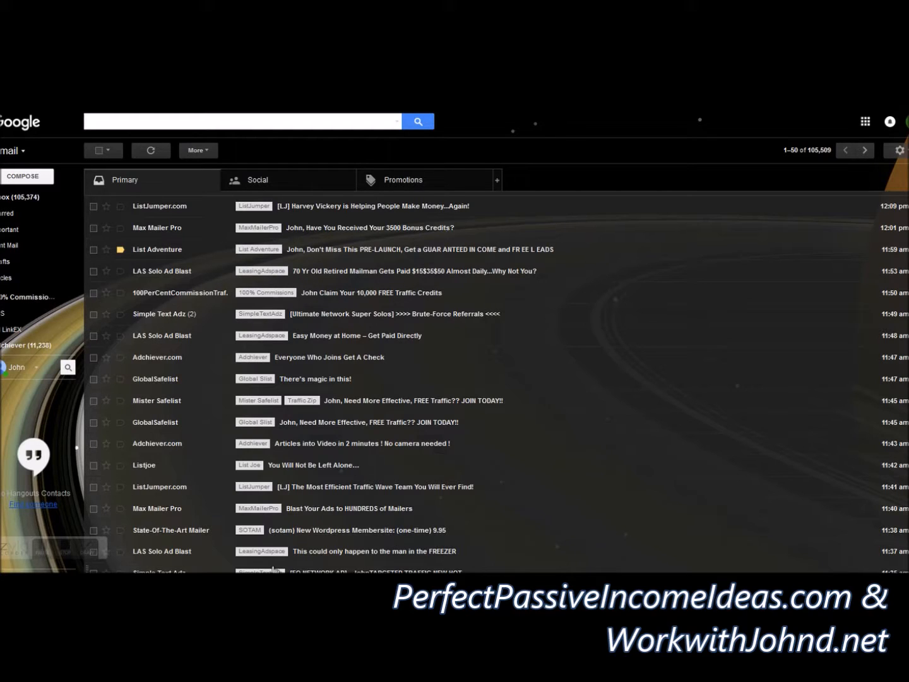
{"action": "mouse_move", "coordinate": [569, 374]}
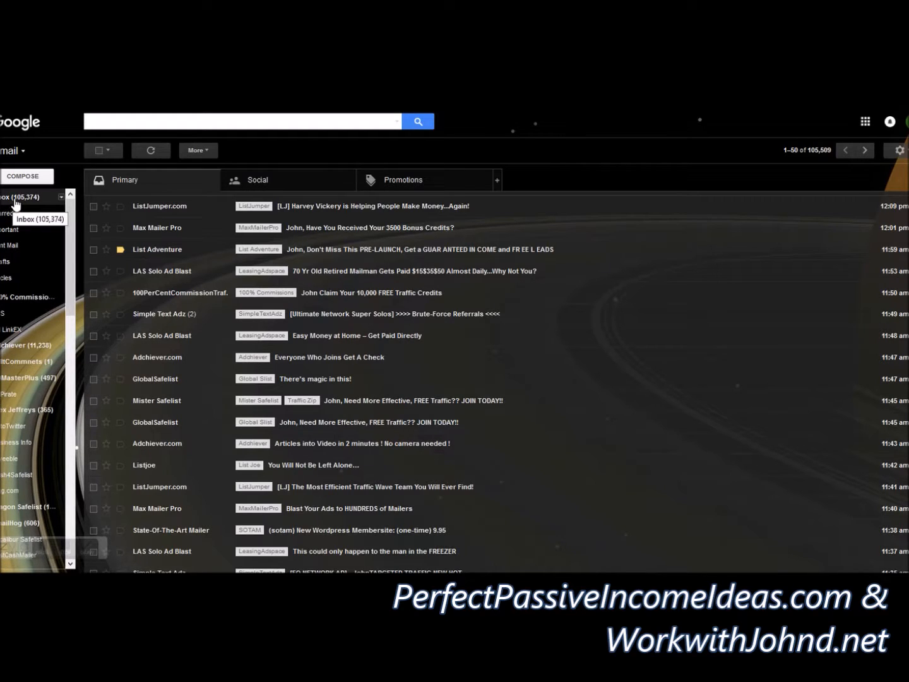
{"action": "mouse_move", "coordinate": [41, 207]}
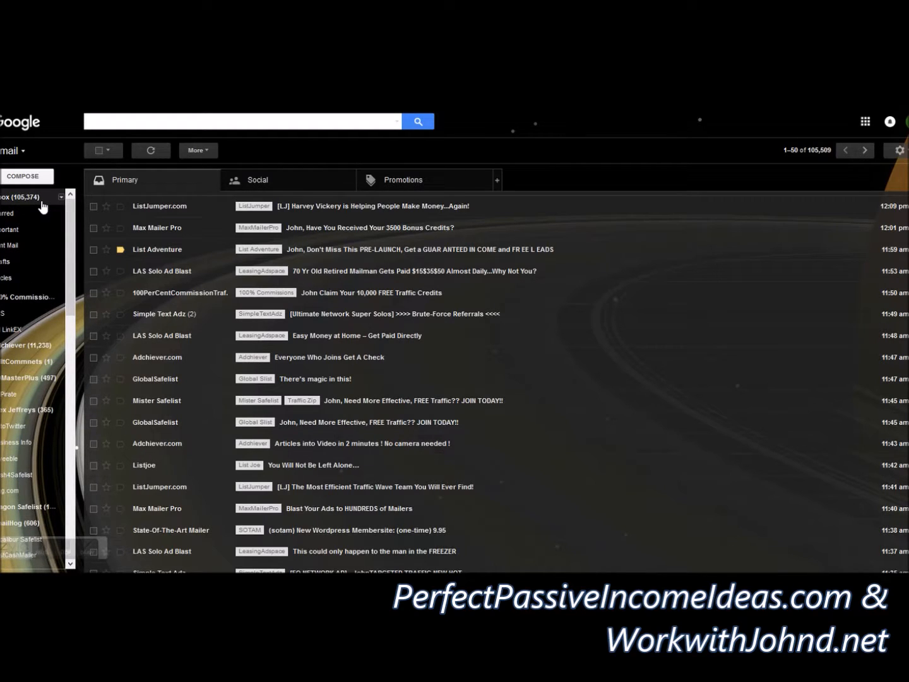
- Show the LeasingAdspace label's messages and select all 16 of them
{"action": "scroll", "scroll_direction": "down", "scroll_amount": 3}
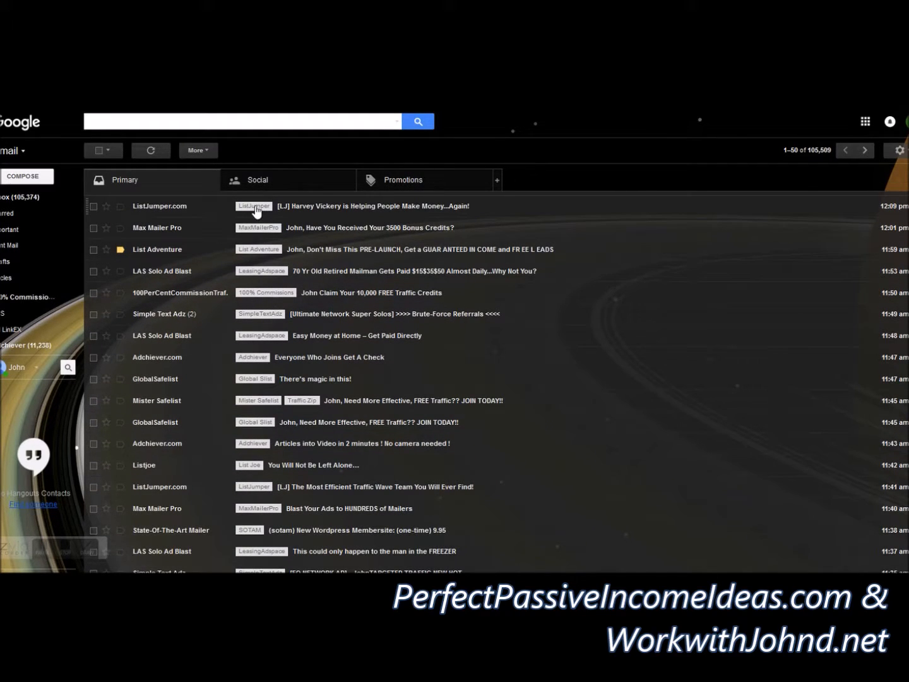
{"action": "mouse_move", "coordinate": [264, 220]}
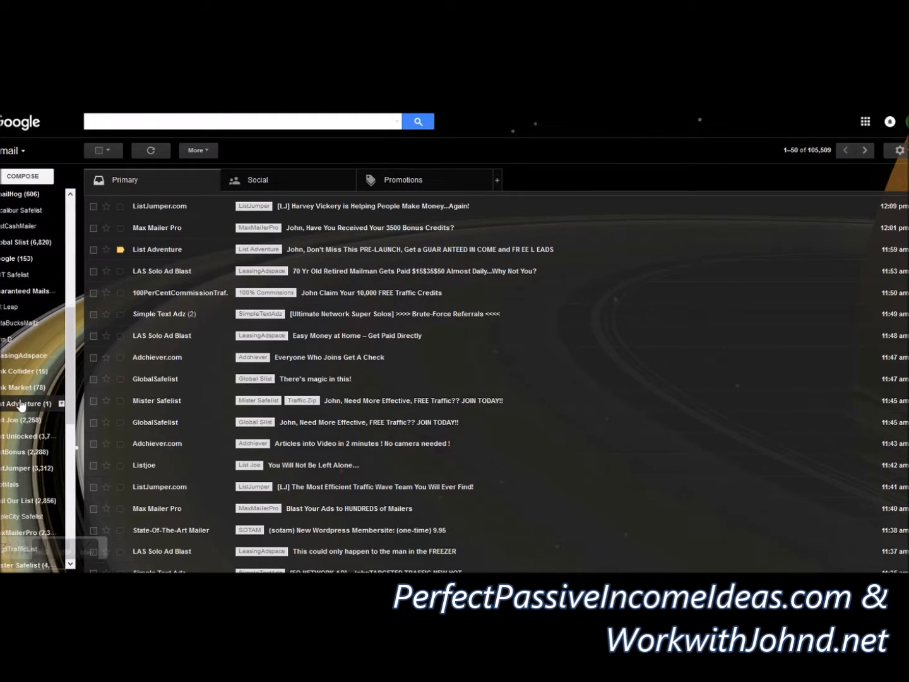
{"action": "left_click", "coordinate": [24, 354]}
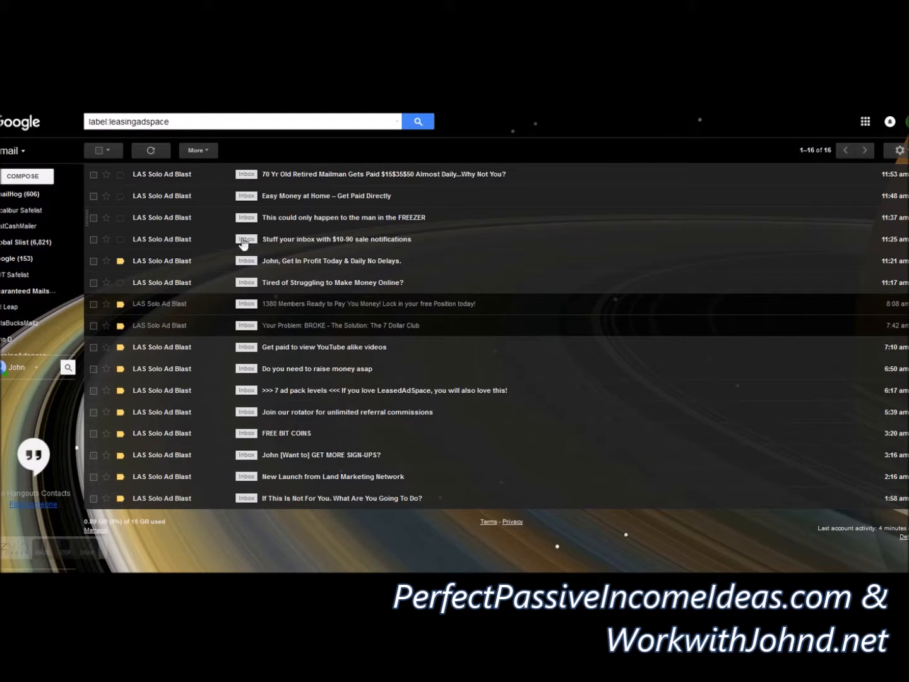
{"action": "mouse_move", "coordinate": [319, 245]}
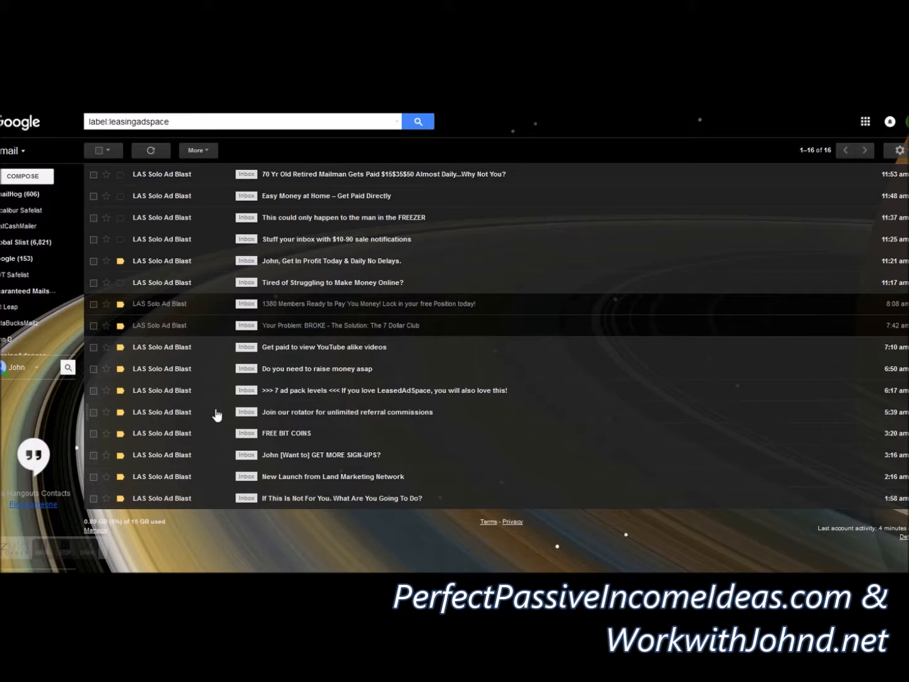
{"action": "left_click", "coordinate": [98, 150]}
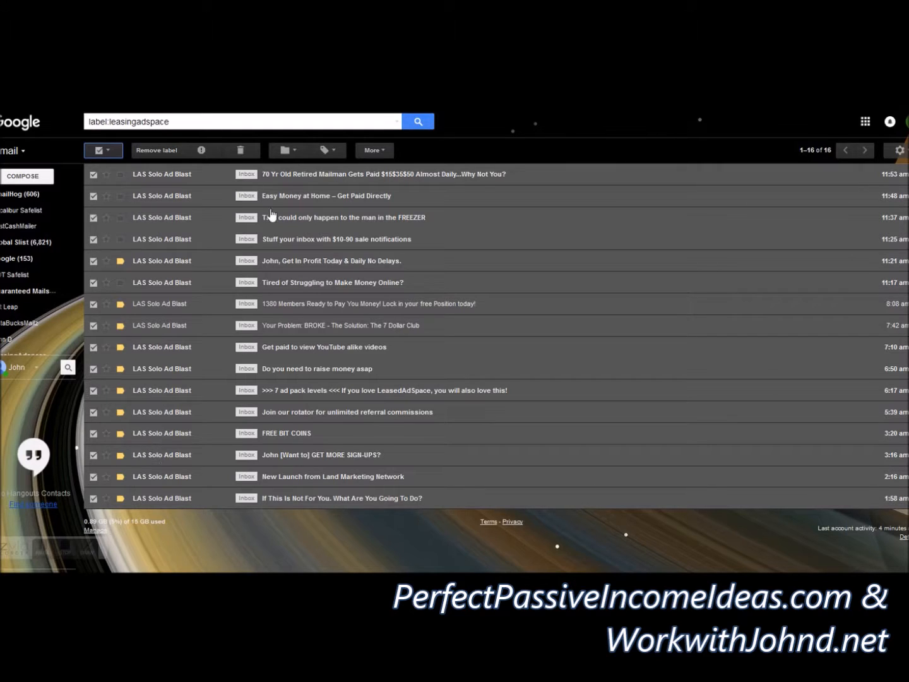
{"action": "mouse_move", "coordinate": [242, 151]}
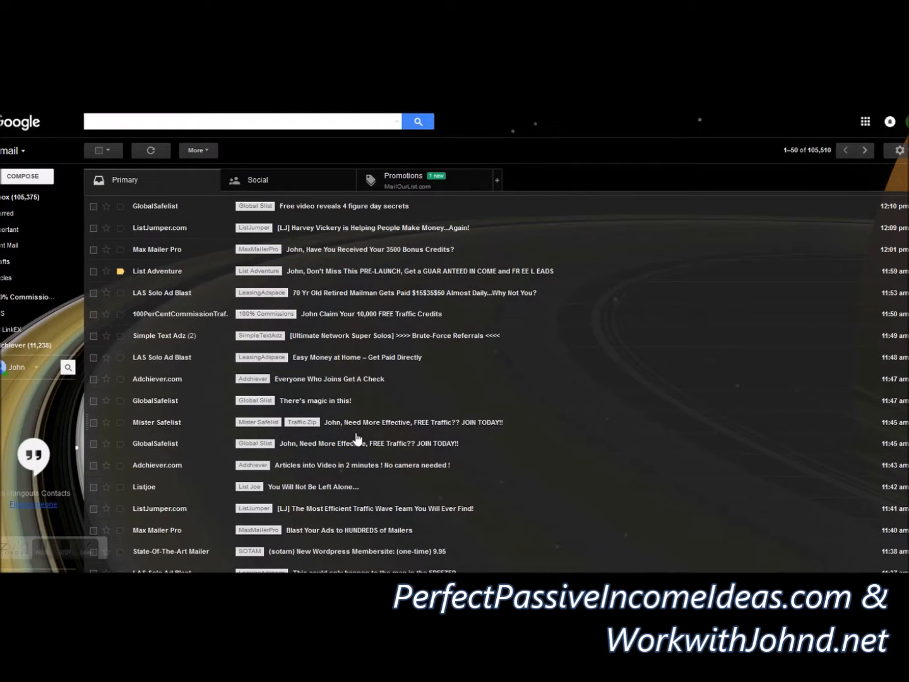
{"action": "mouse_move", "coordinate": [181, 371]}
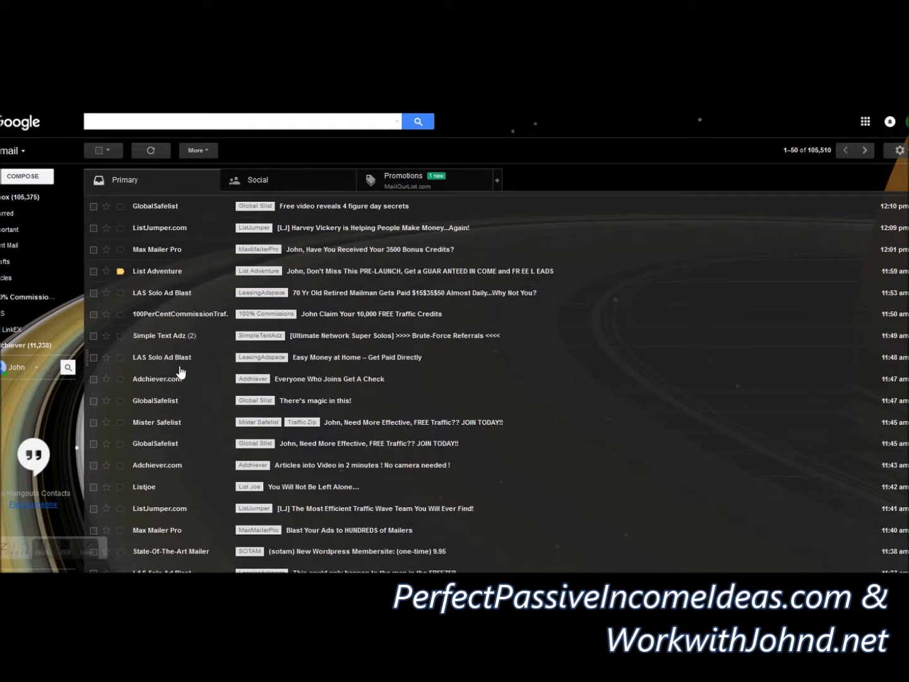
{"action": "mouse_move", "coordinate": [162, 373]}
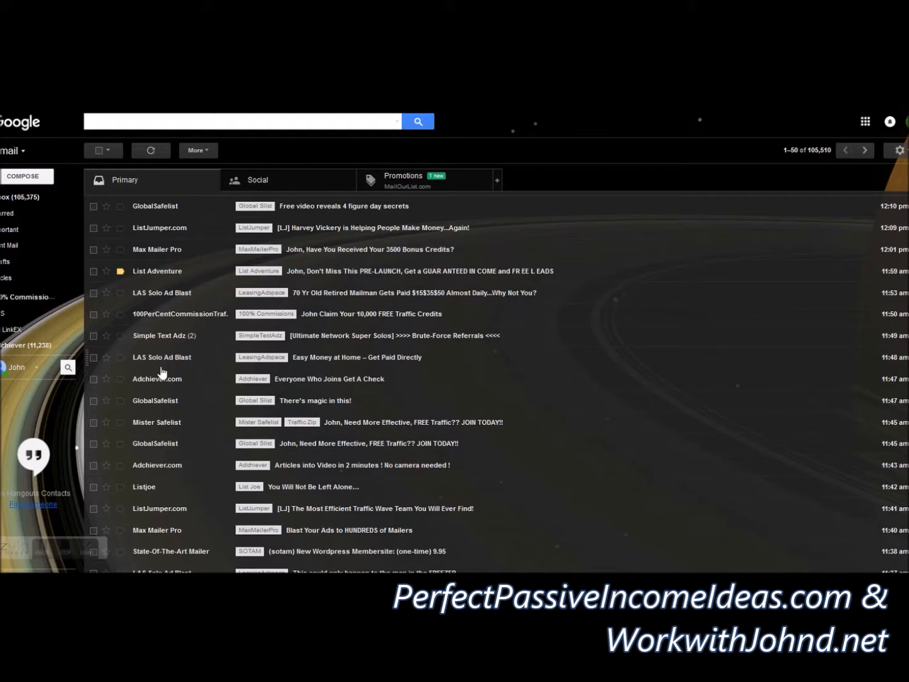
- Start a filter for messages like the LAS Solo Ad Blast message
{"action": "scroll", "scroll_direction": "down", "scroll_amount": 3}
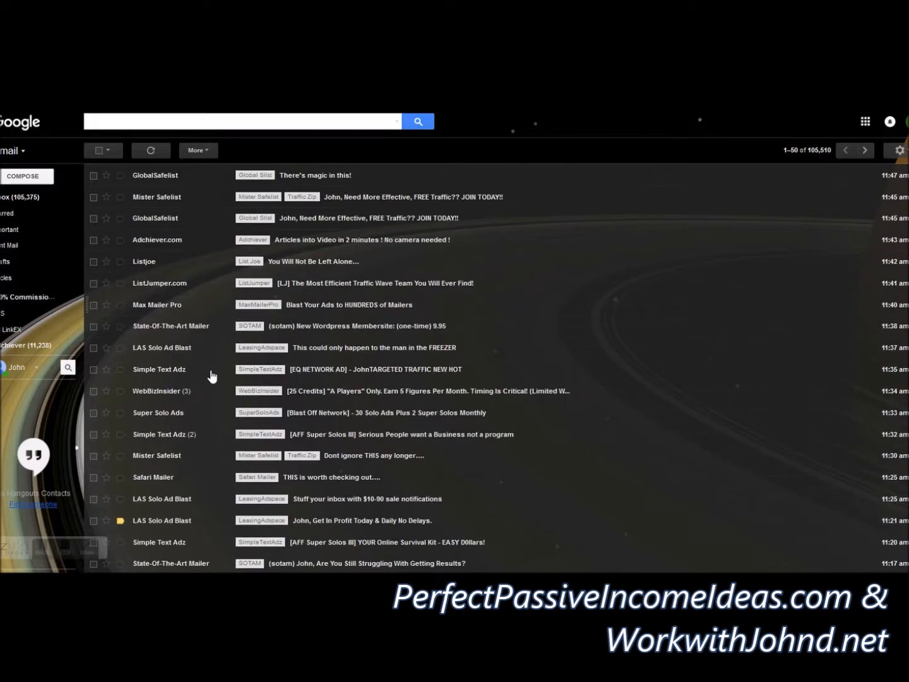
{"action": "scroll", "scroll_direction": "down", "scroll_amount": 3}
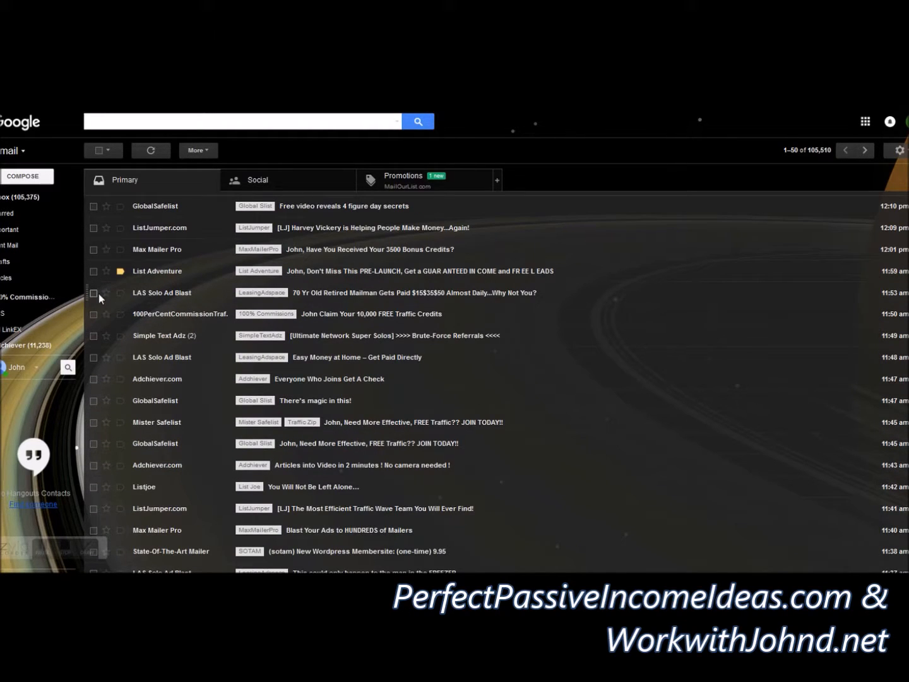
{"action": "left_click", "coordinate": [93, 292]}
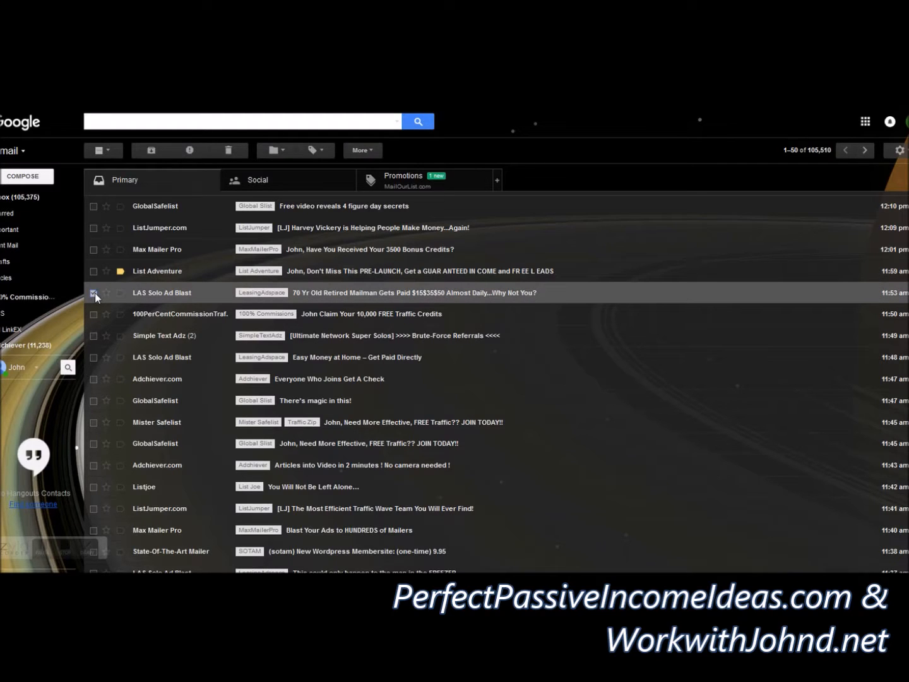
{"action": "left_click", "coordinate": [93, 292]}
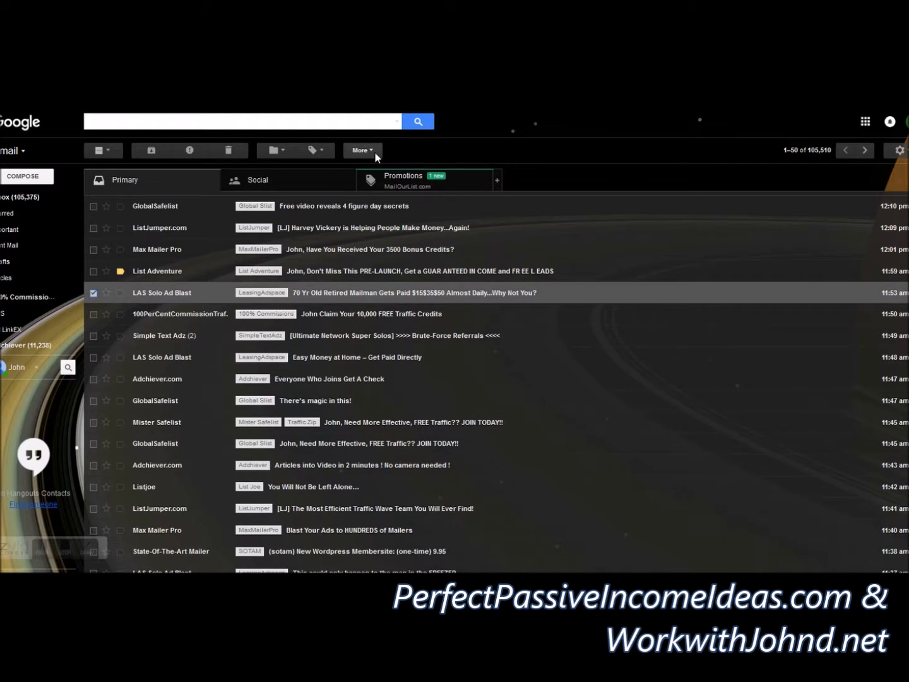
{"action": "left_click", "coordinate": [362, 151]}
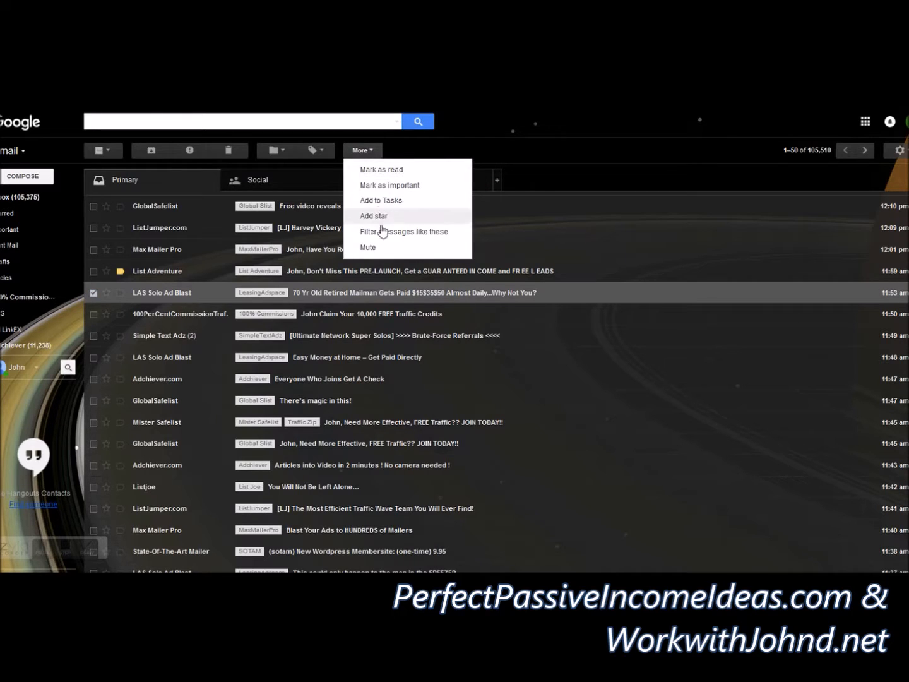
{"action": "left_click", "coordinate": [403, 231]}
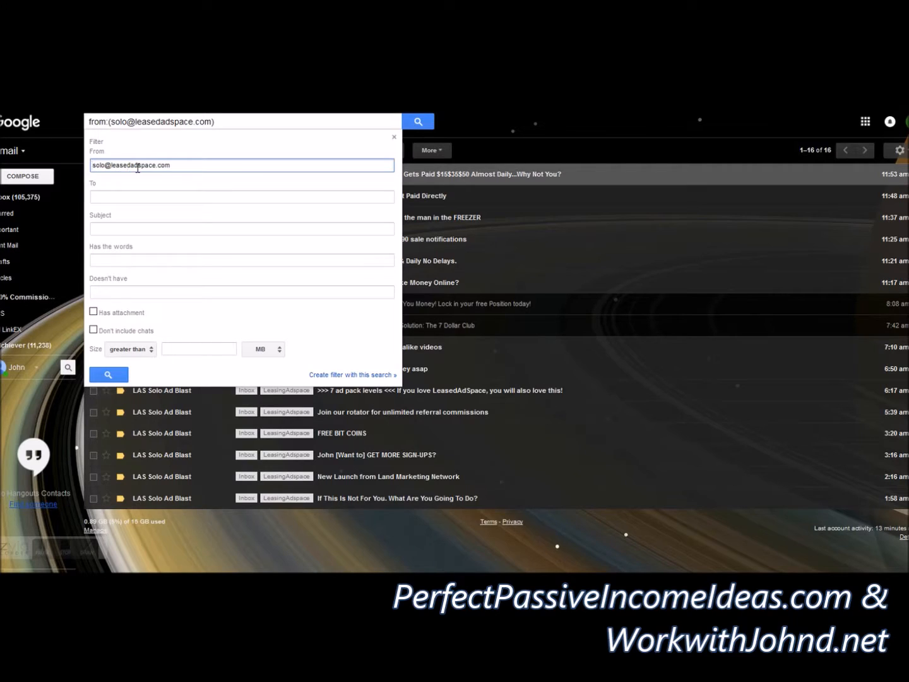
{"action": "mouse_move", "coordinate": [315, 384]}
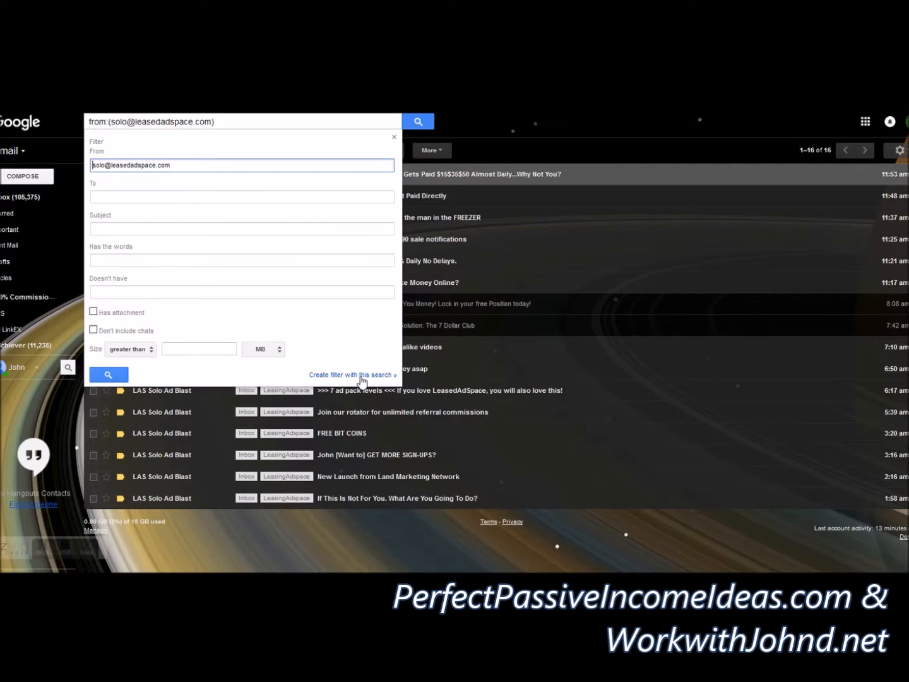
- Create the filter from the sender search, then abandon a new label started as 'Leas'
{"action": "left_click", "coordinate": [352, 375]}
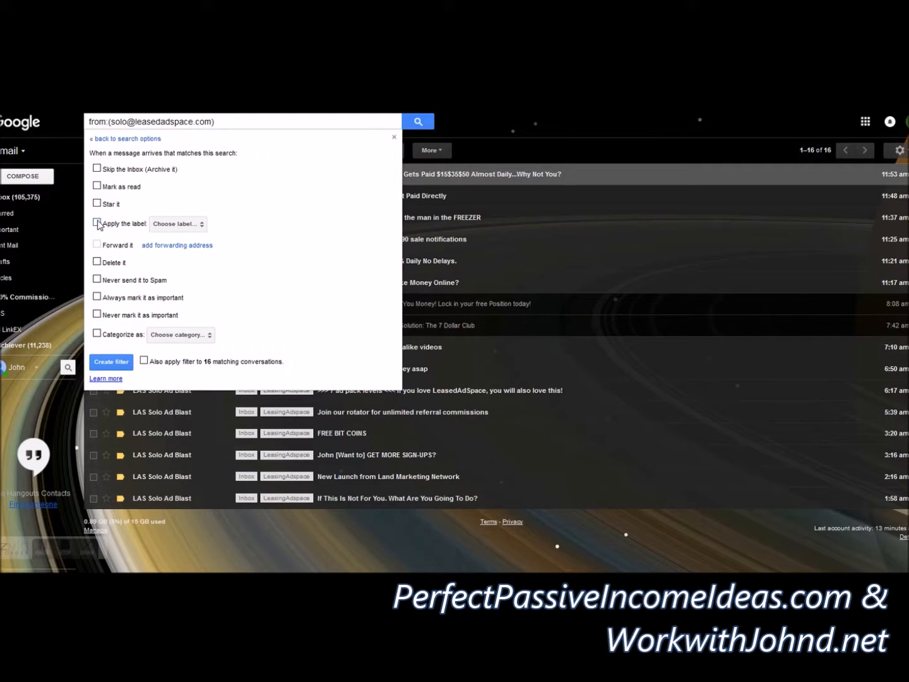
{"action": "left_click", "coordinate": [96, 221]}
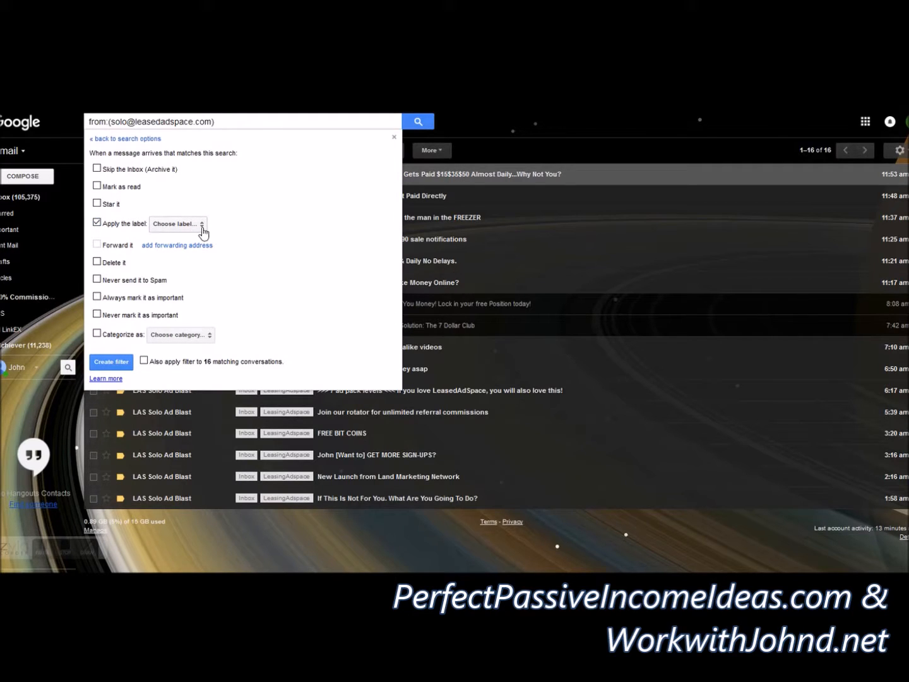
{"action": "left_click", "coordinate": [177, 223]}
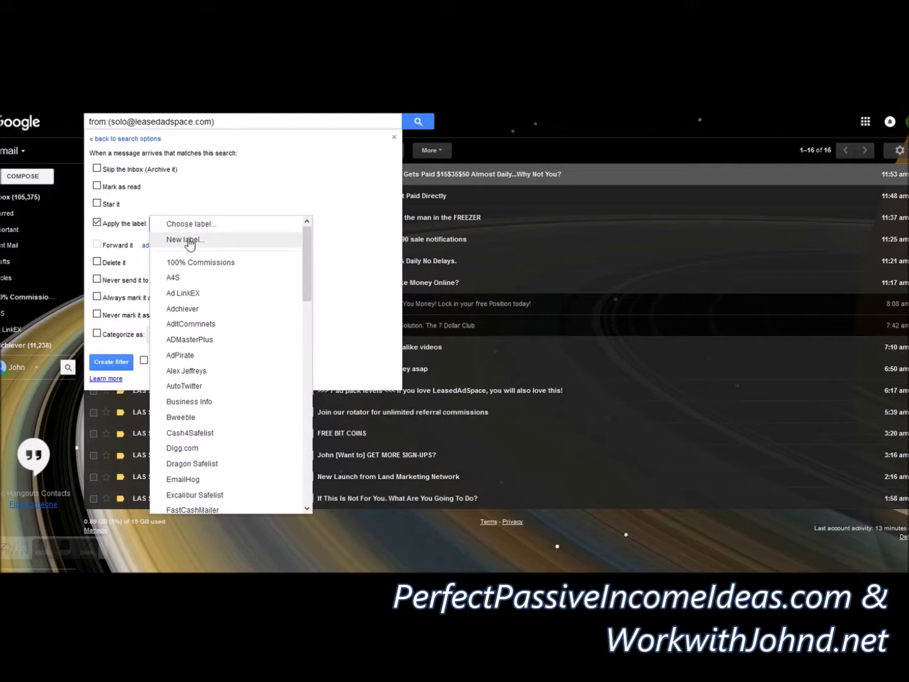
{"action": "left_click", "coordinate": [184, 239]}
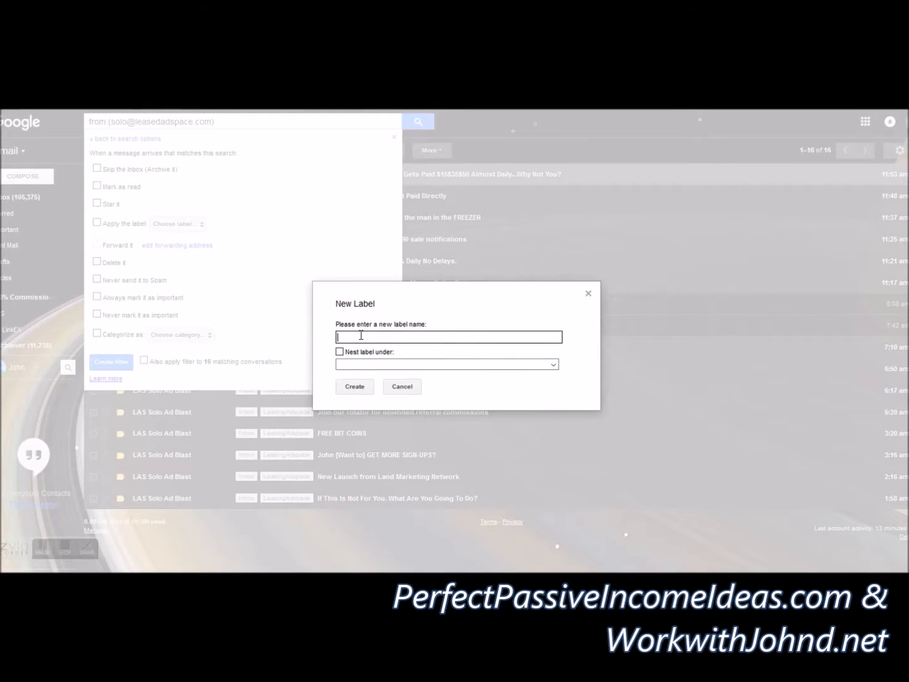
{"action": "type", "text": "LeasedAdSpace"}
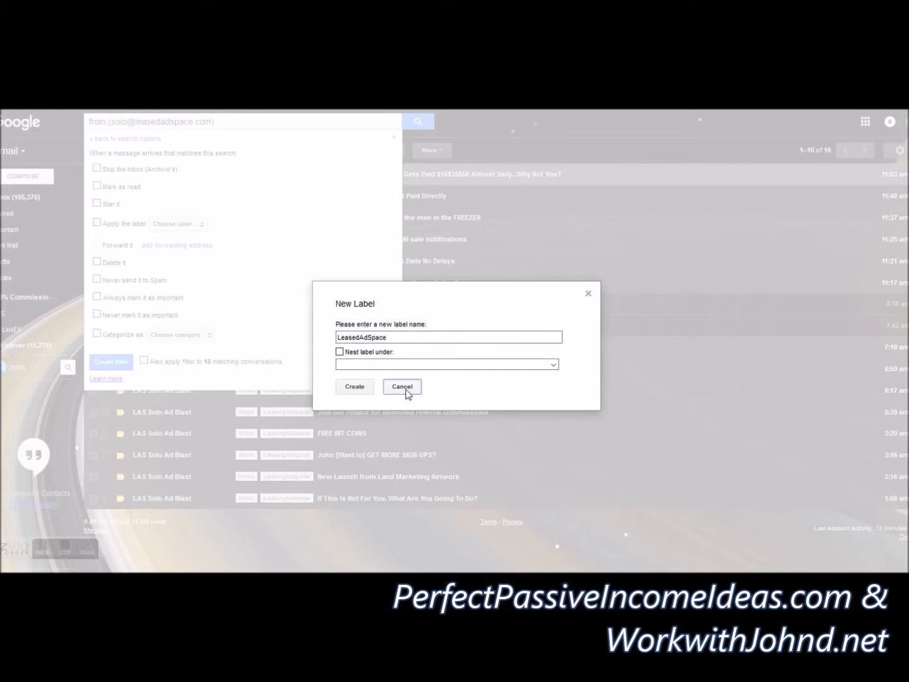
{"action": "left_click", "coordinate": [402, 387]}
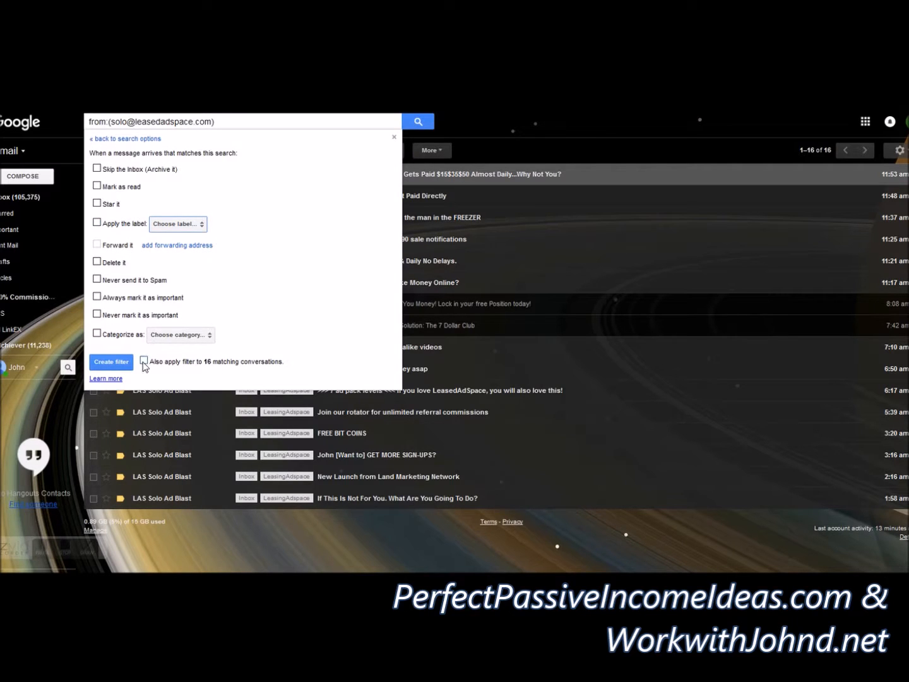
- Tick 'Also apply filter to 16 matching conversations'
{"action": "left_click", "coordinate": [144, 361]}
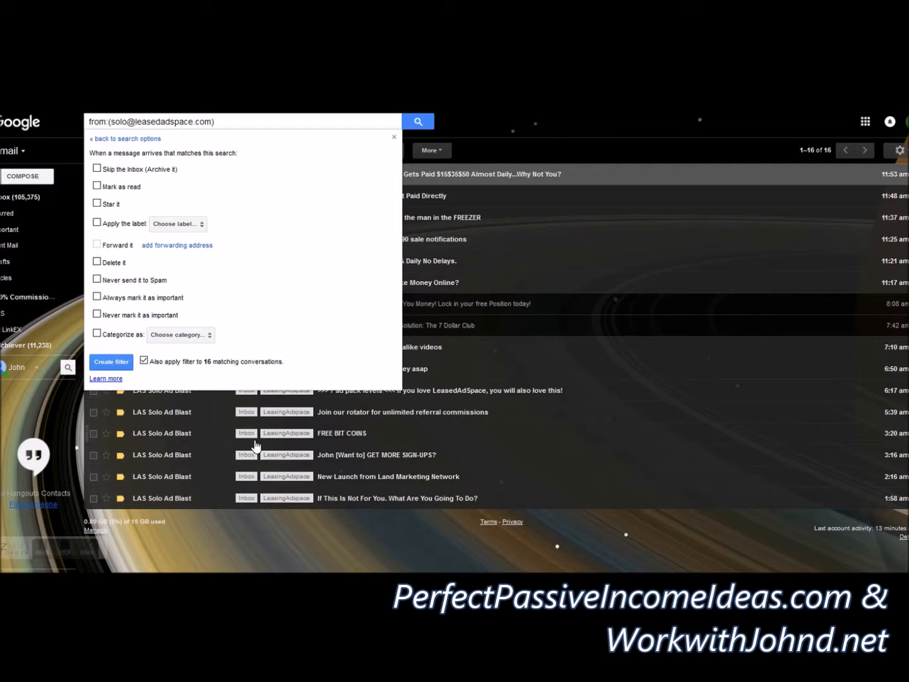
{"action": "mouse_move", "coordinate": [151, 372]}
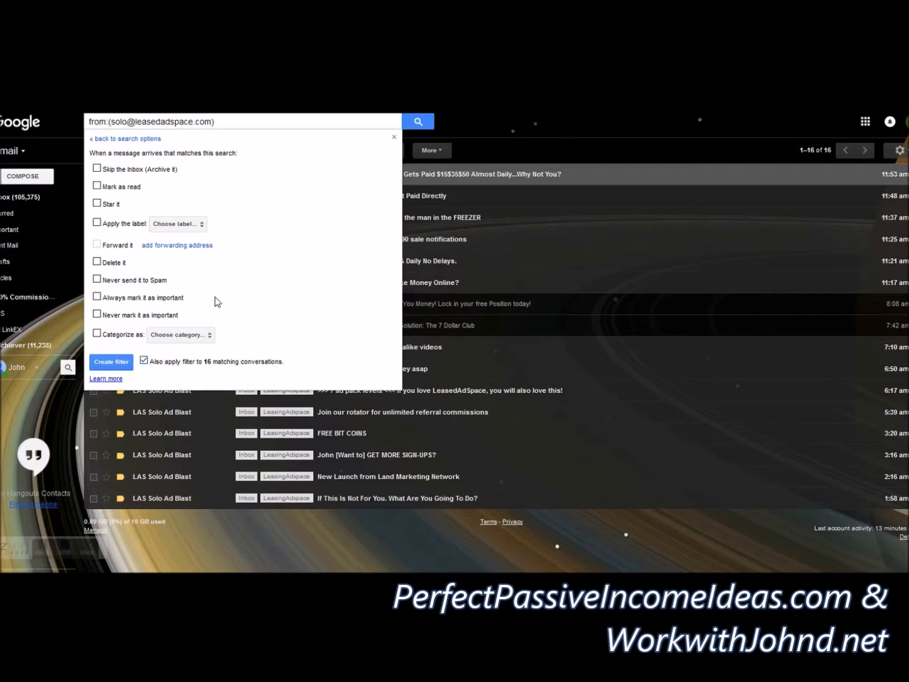
- Make the filter apply a new label named 'Leased Ad Space'
{"action": "left_click", "coordinate": [96, 222]}
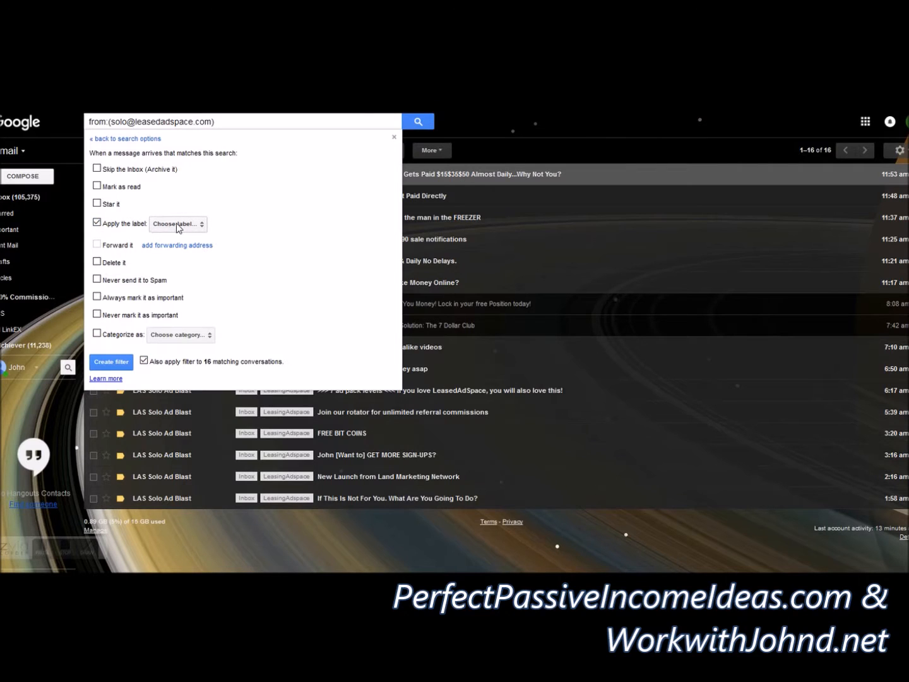
{"action": "left_click", "coordinate": [178, 223]}
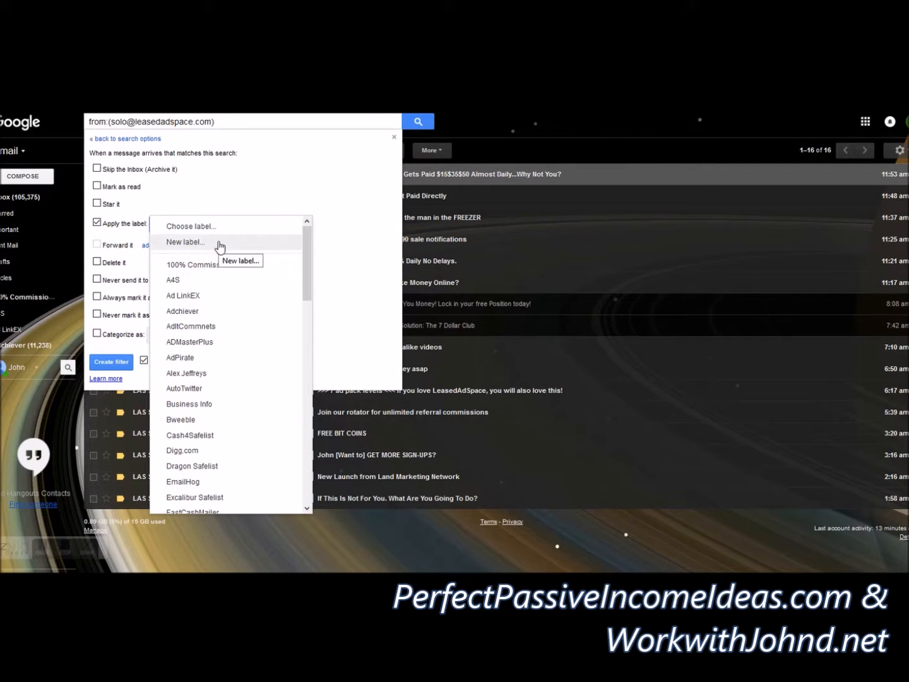
{"action": "left_click", "coordinate": [185, 241]}
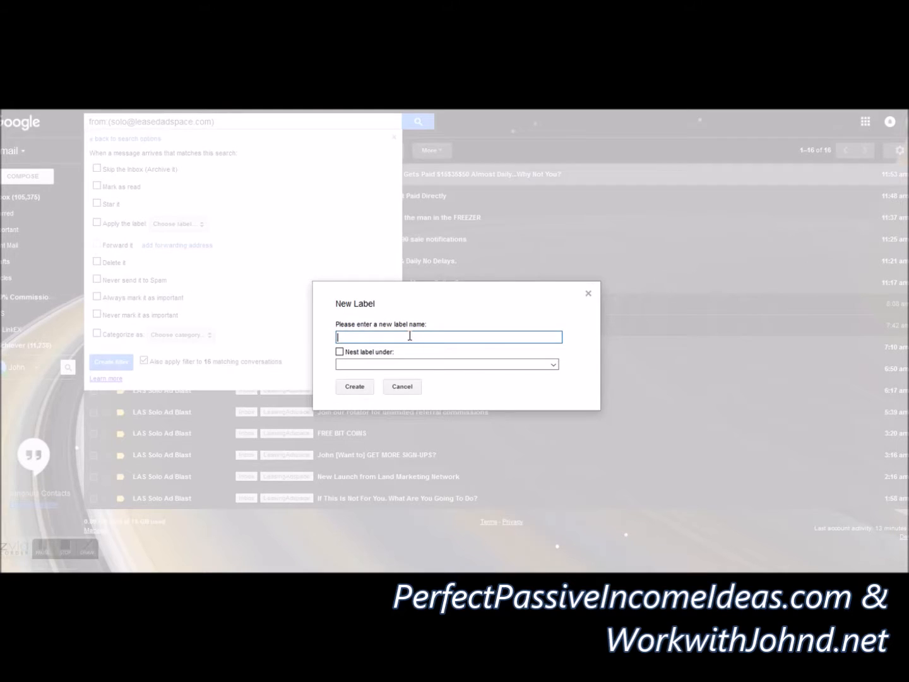
{"action": "type", "text": "Leased Ad Space"}
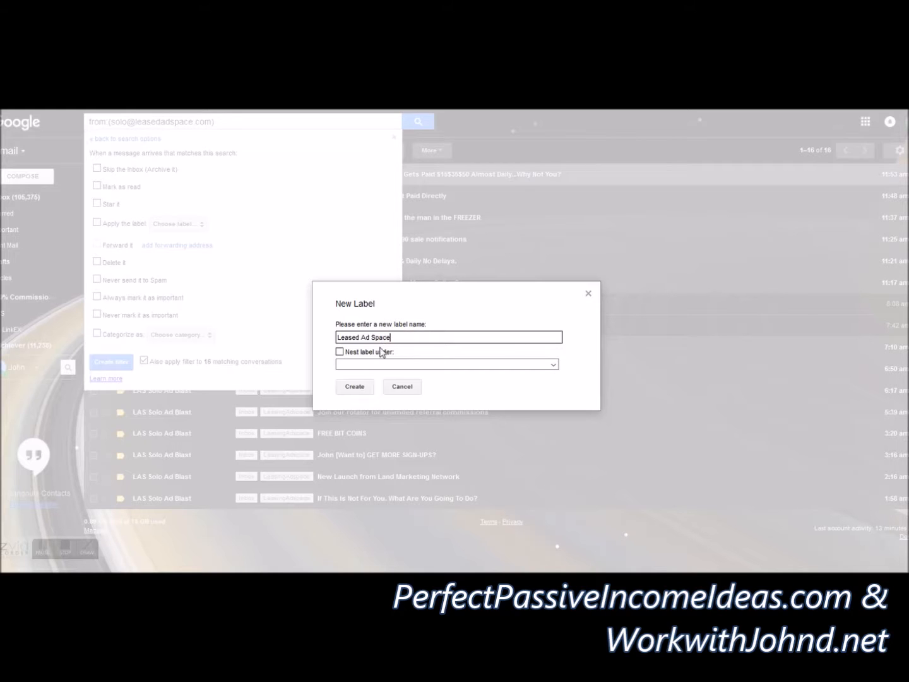
{"action": "left_click", "coordinate": [354, 386]}
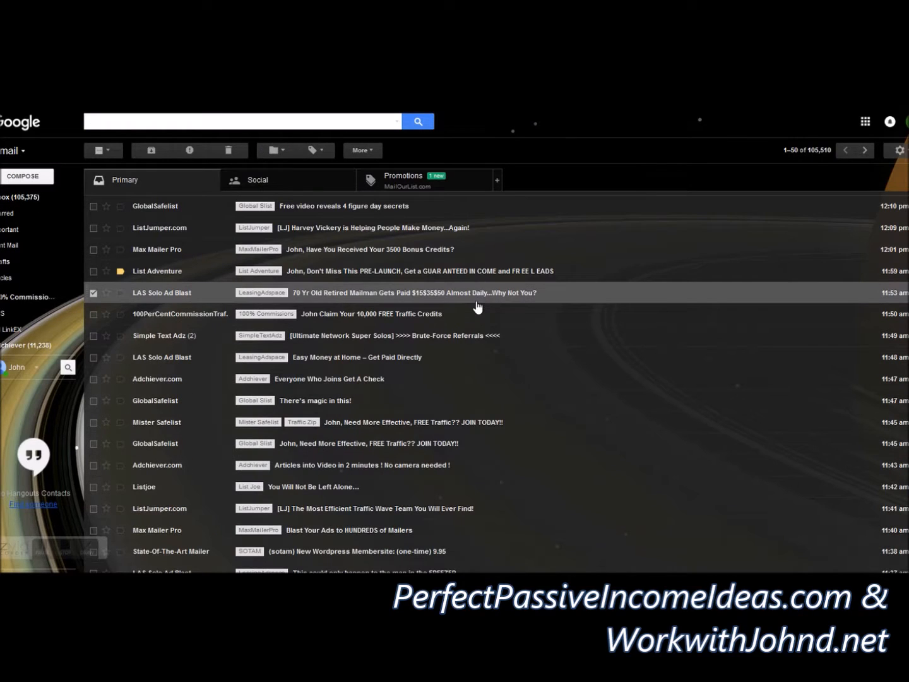
{"action": "mouse_move", "coordinate": [468, 304]}
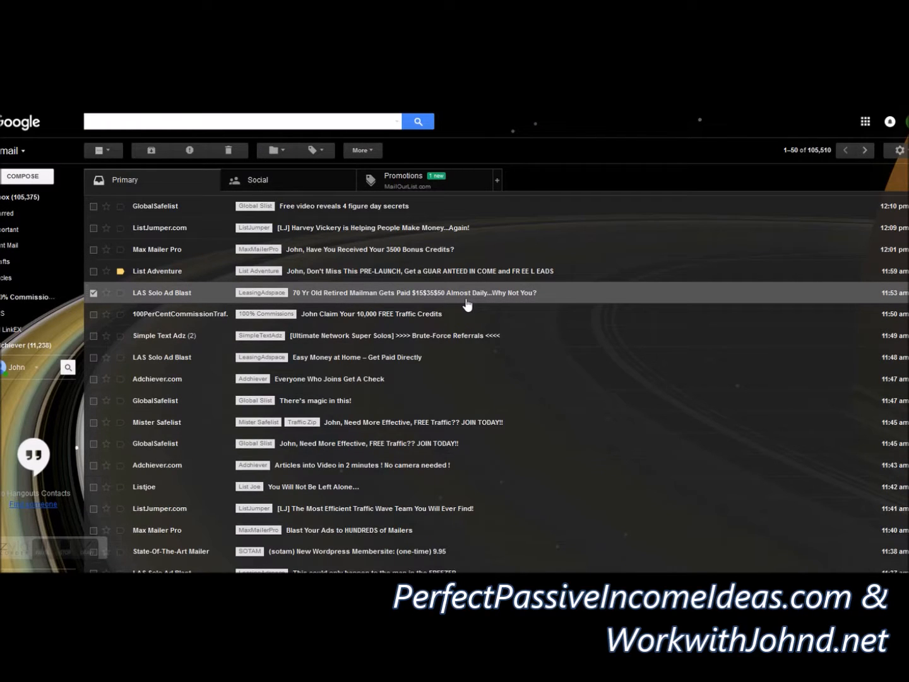